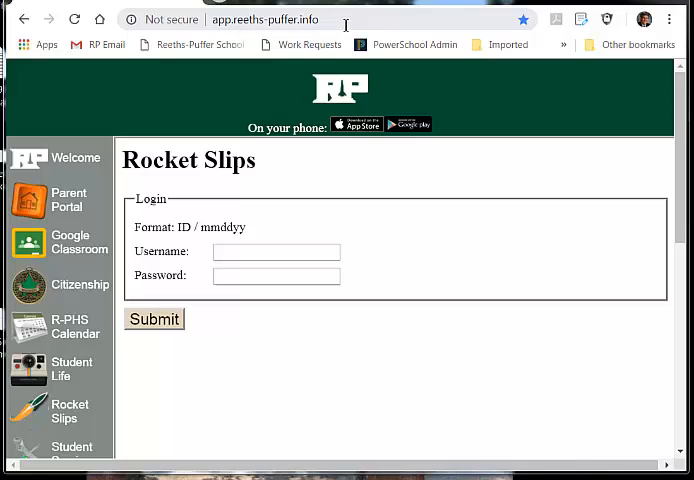
mouse_move(488, 160)
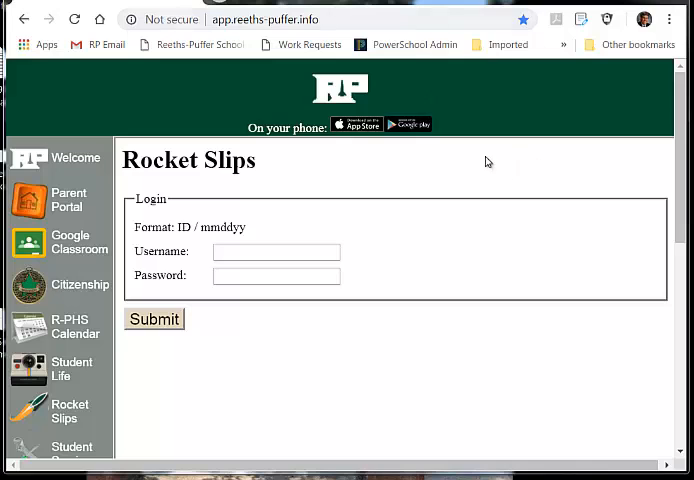
mouse_move(68, 368)
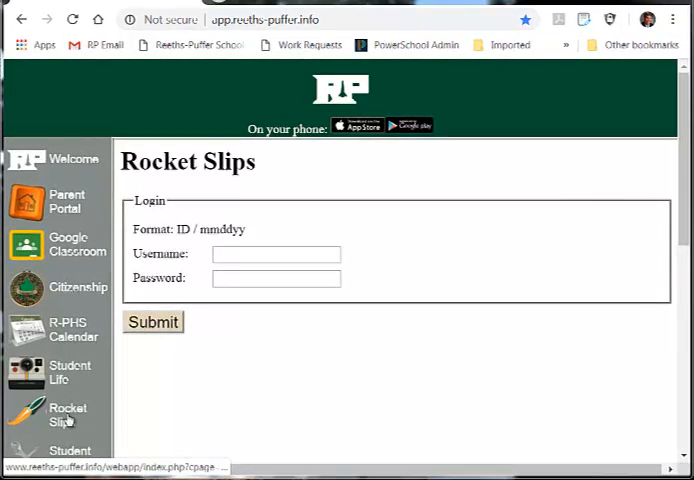
Sign in to Rocket Slips with the staff login ID and password
left_click(276, 254)
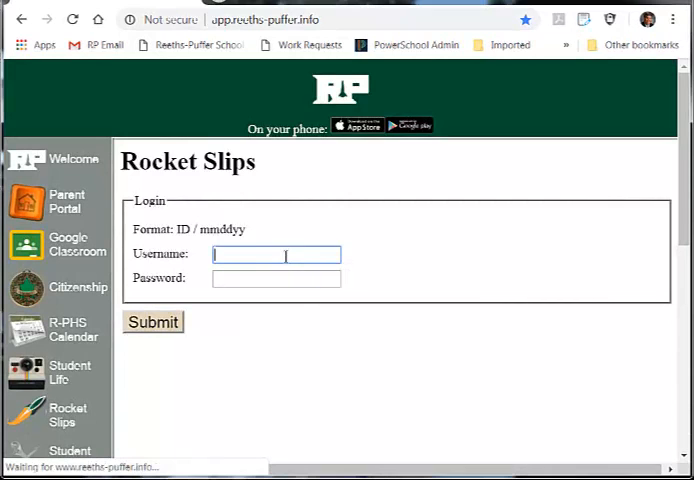
mouse_move(290, 246)
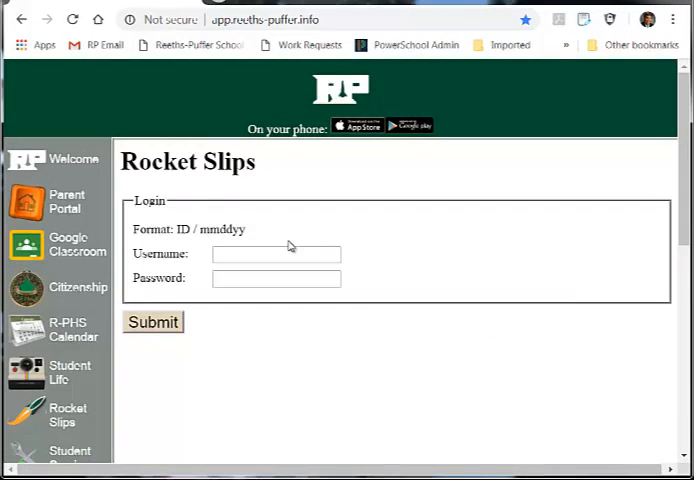
left_click(276, 254)
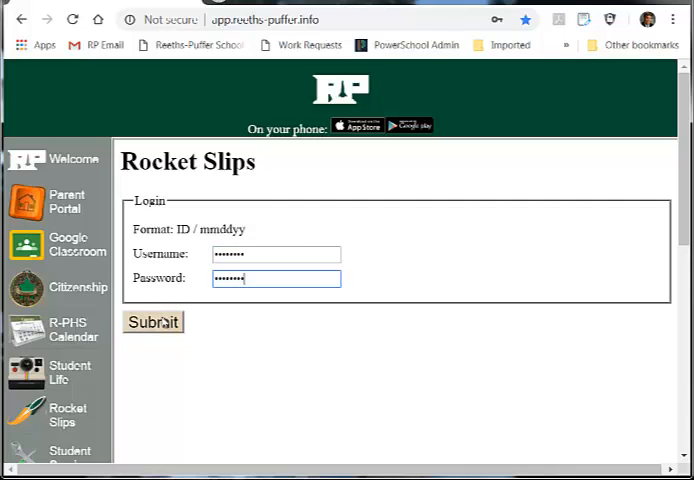
left_click(152, 322)
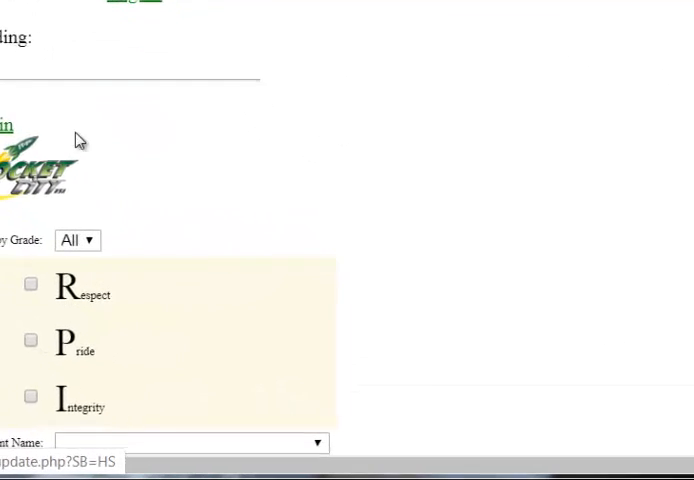
Filter the student list to grade 11
scroll("down", 3)
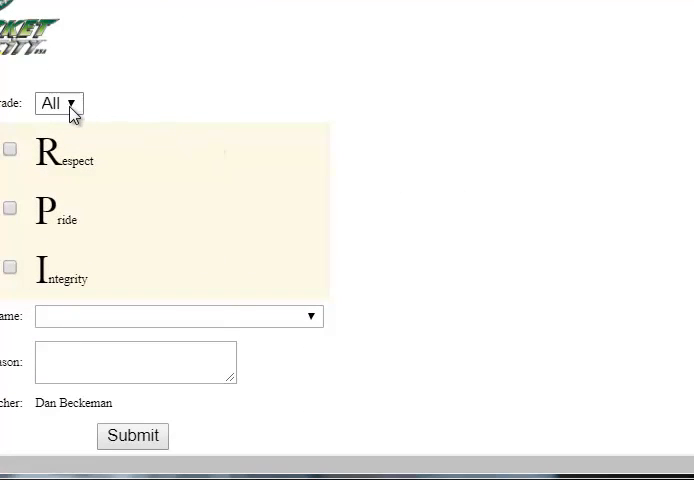
left_click(58, 104)
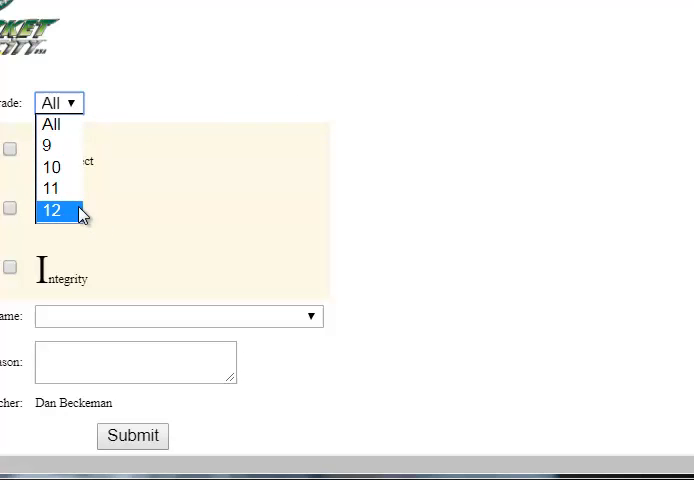
left_click(52, 188)
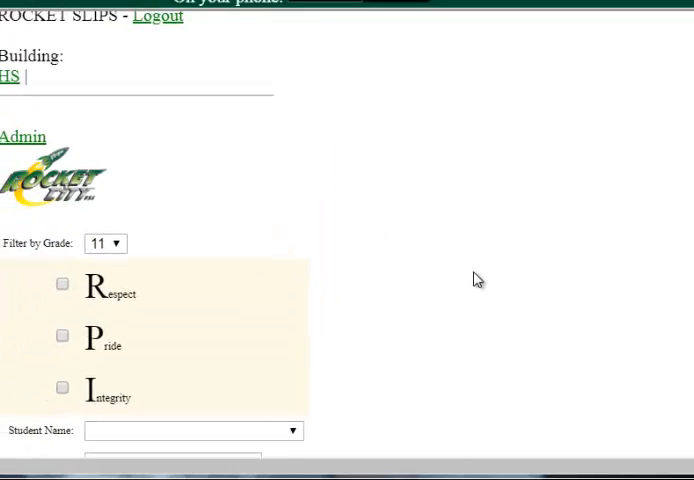
Mark the slip as recognising Pride and reach the student name list
left_click(62, 336)
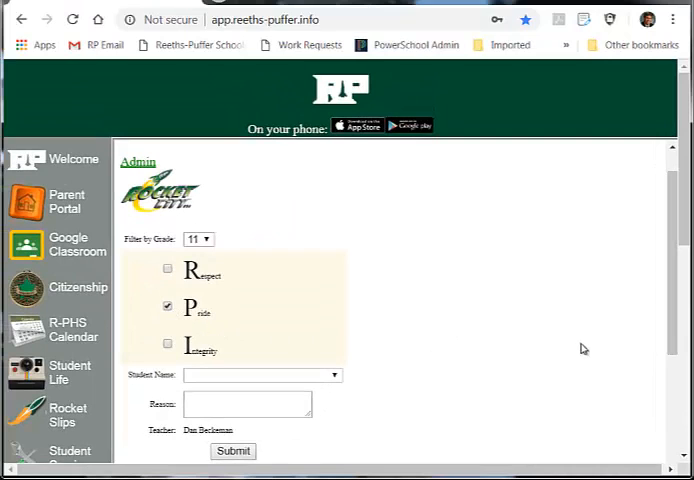
scroll("down", 3)
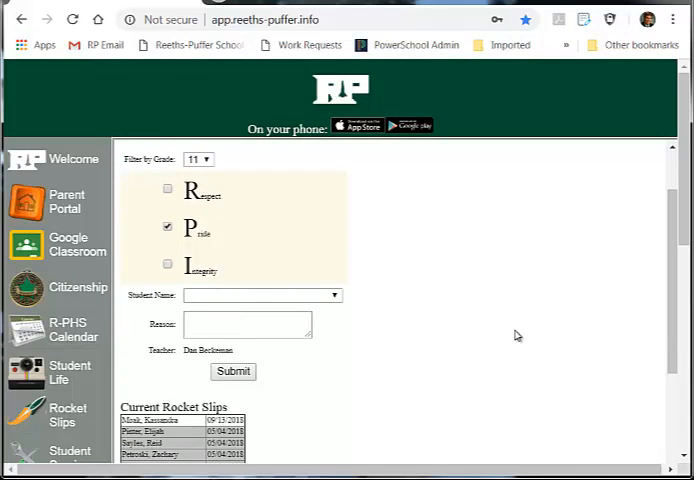
left_click(232, 372)
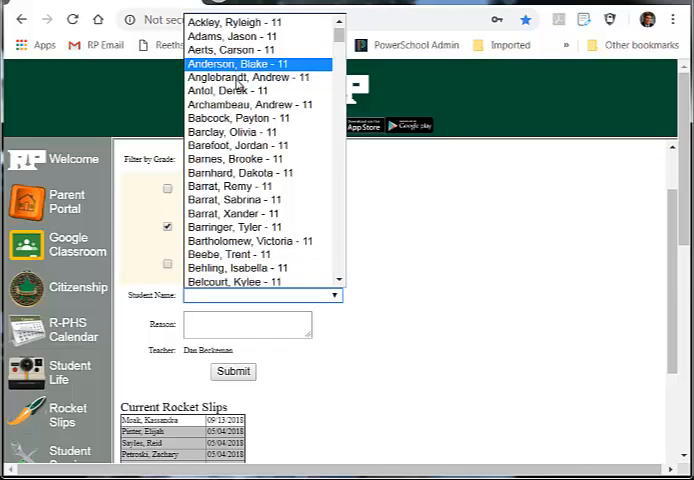
scroll("down", 3)
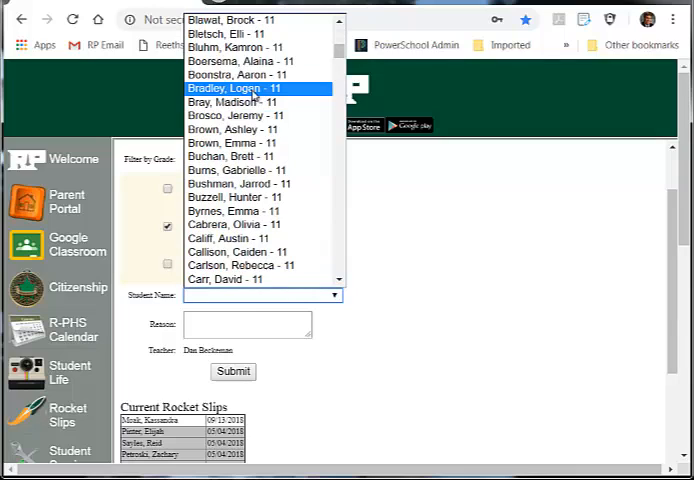
left_click(240, 60)
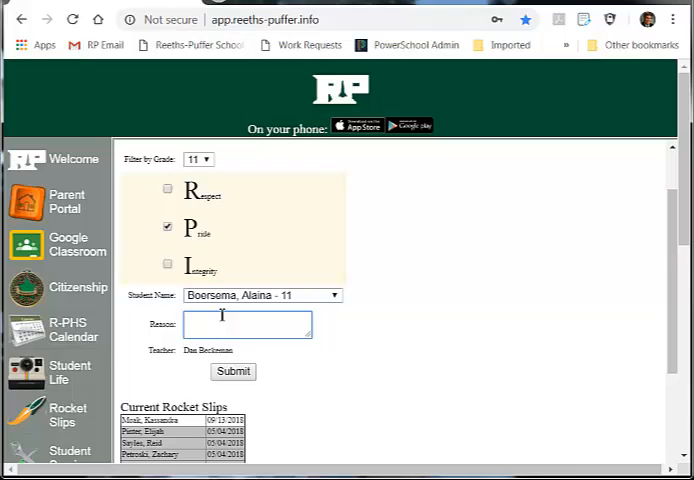
Enter the reason 'Thanks for helping us secure cars for homecoming!' and submit the slip
type("Thank")
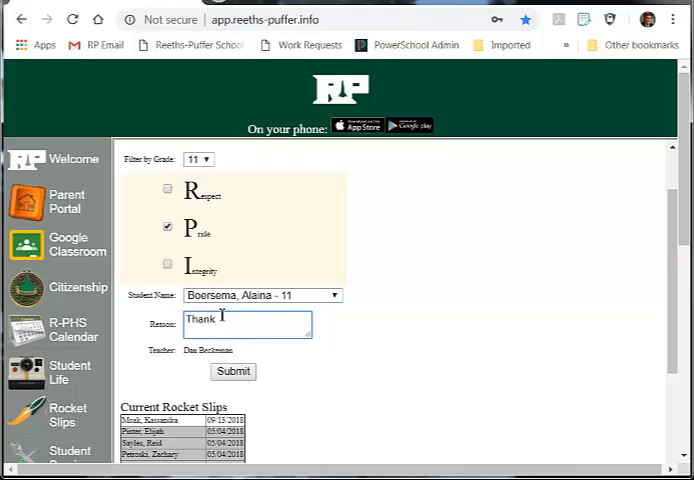
type("s for helpi")
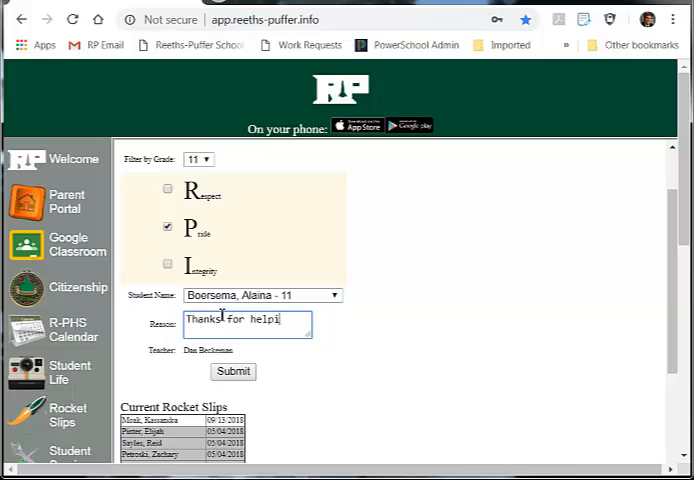
type("ng us secure")
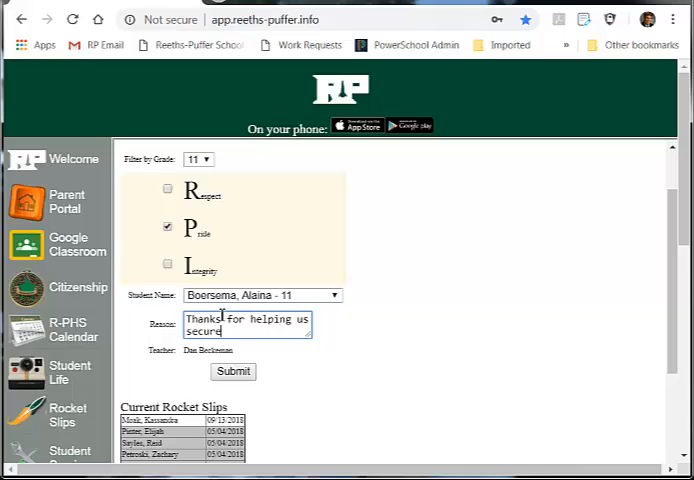
type("cars for ho")
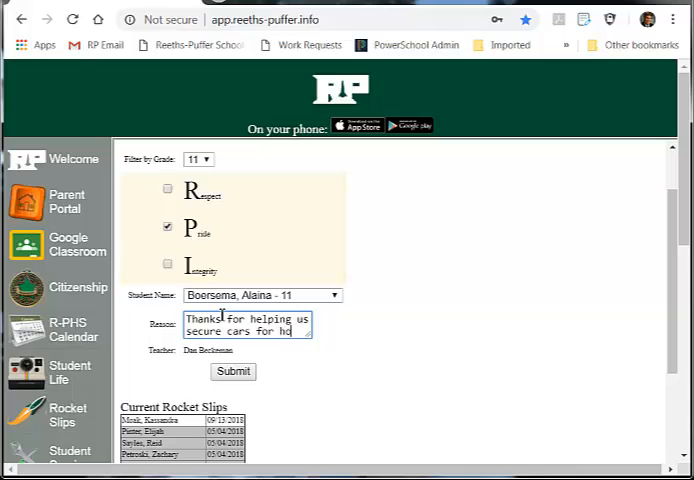
type("homecoming!")
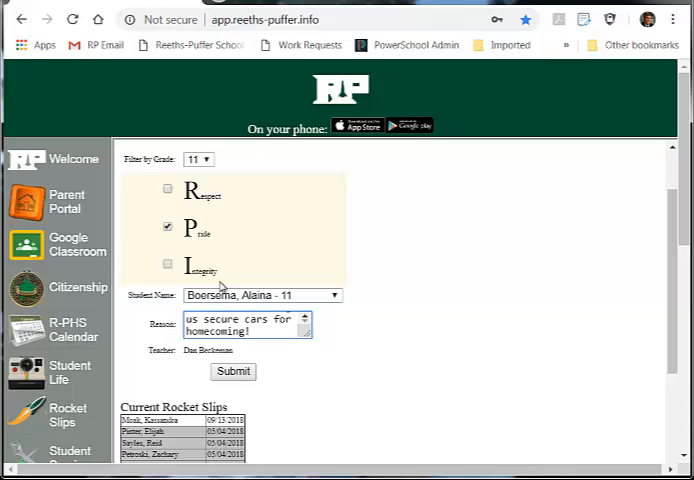
mouse_move(524, 284)
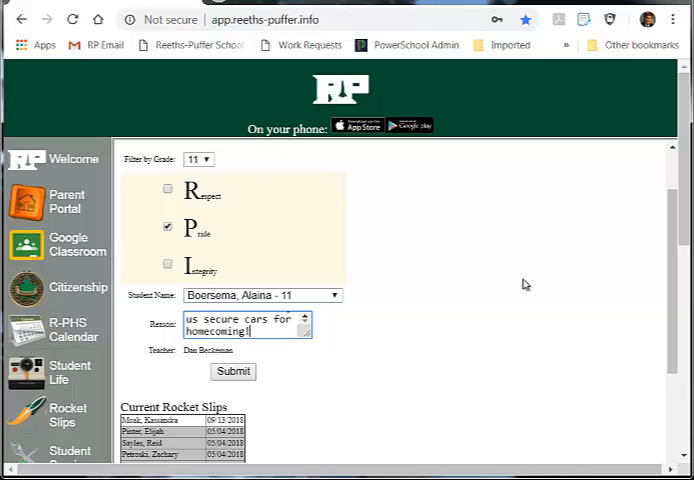
mouse_move(608, 296)
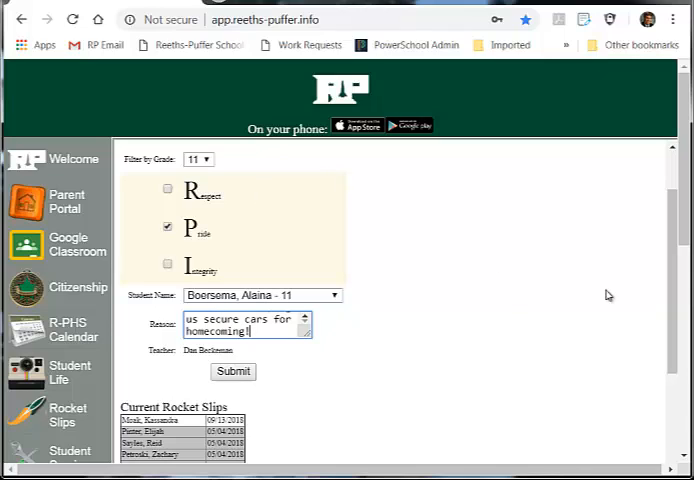
left_click(232, 372)
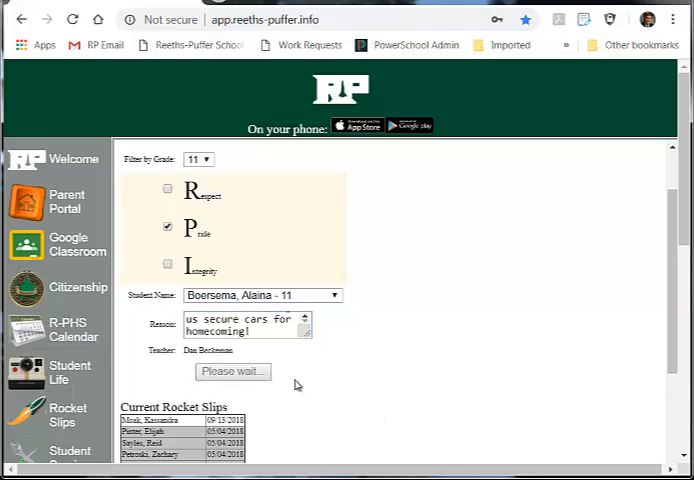
left_click(232, 372)
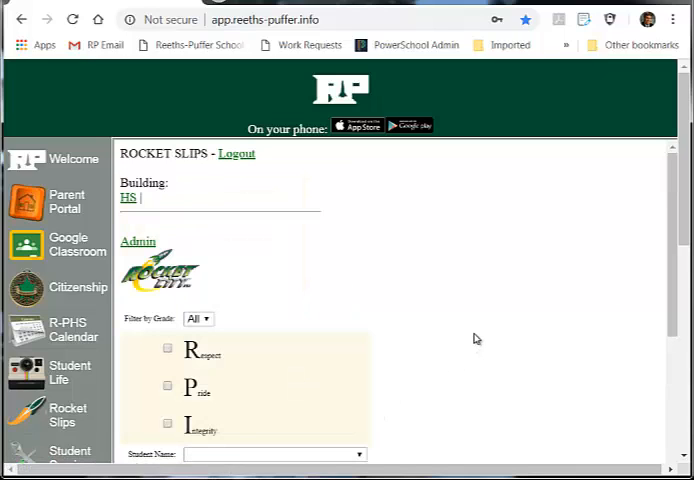